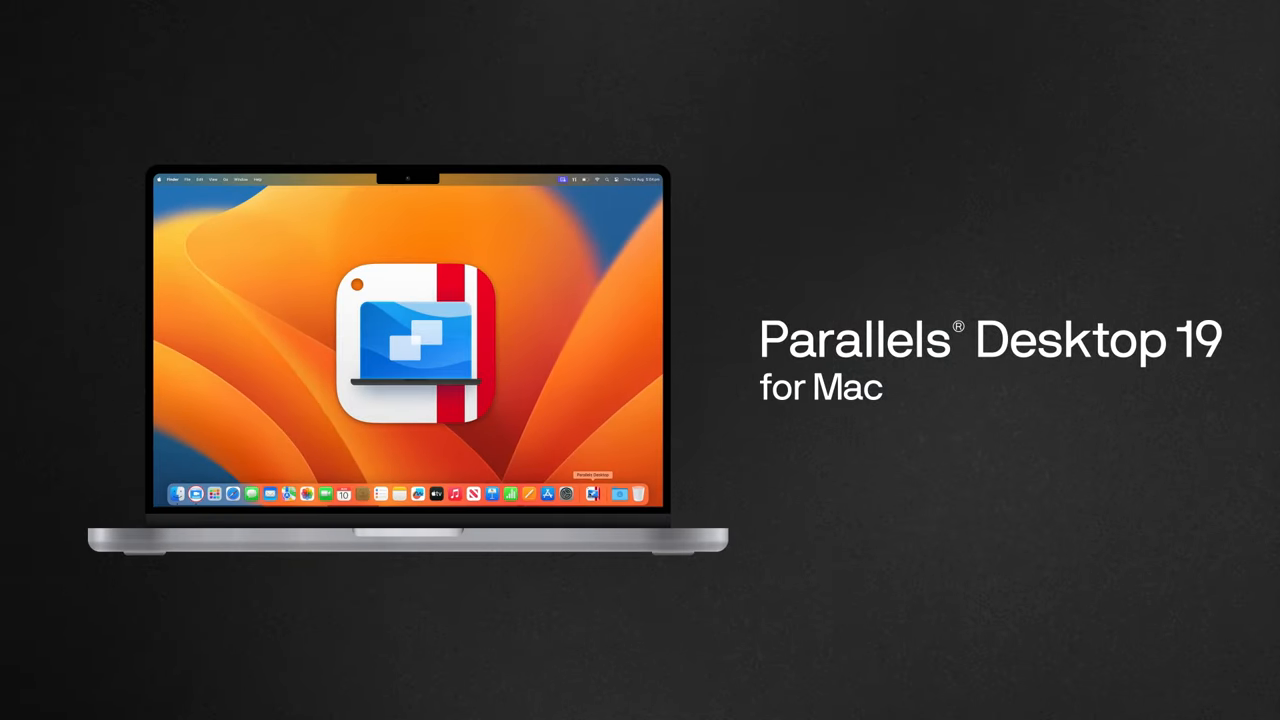
# Step: Launch Microsoft Word from the Windows 11 Start menu's pinned apps, beside the Mac apps
pyautogui.click(593, 493)
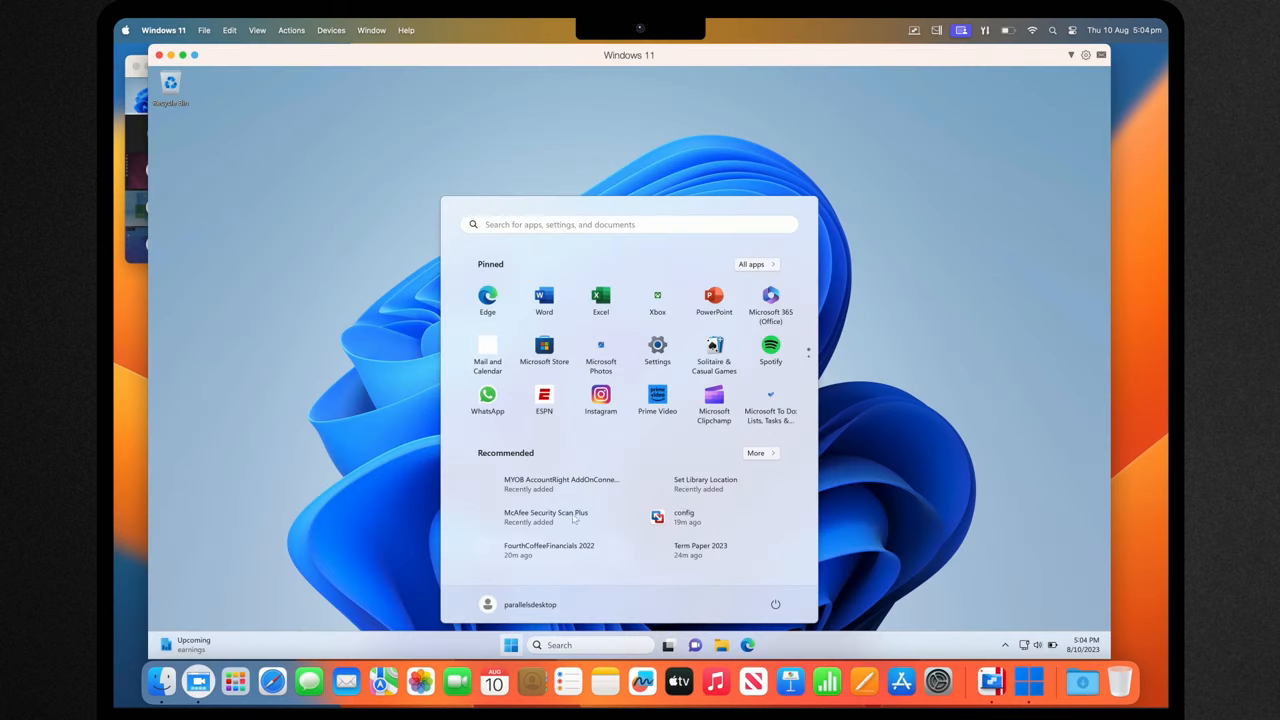
pyautogui.click(752, 264)
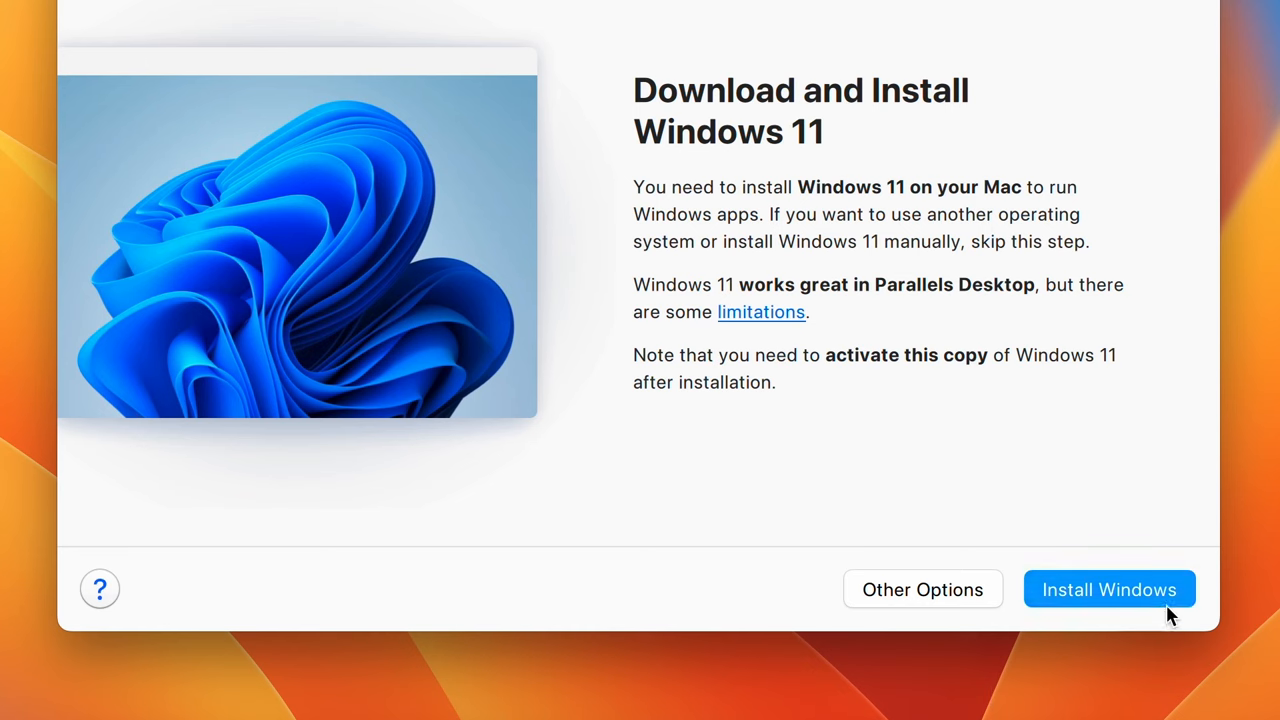
pyautogui.click(1109, 589)
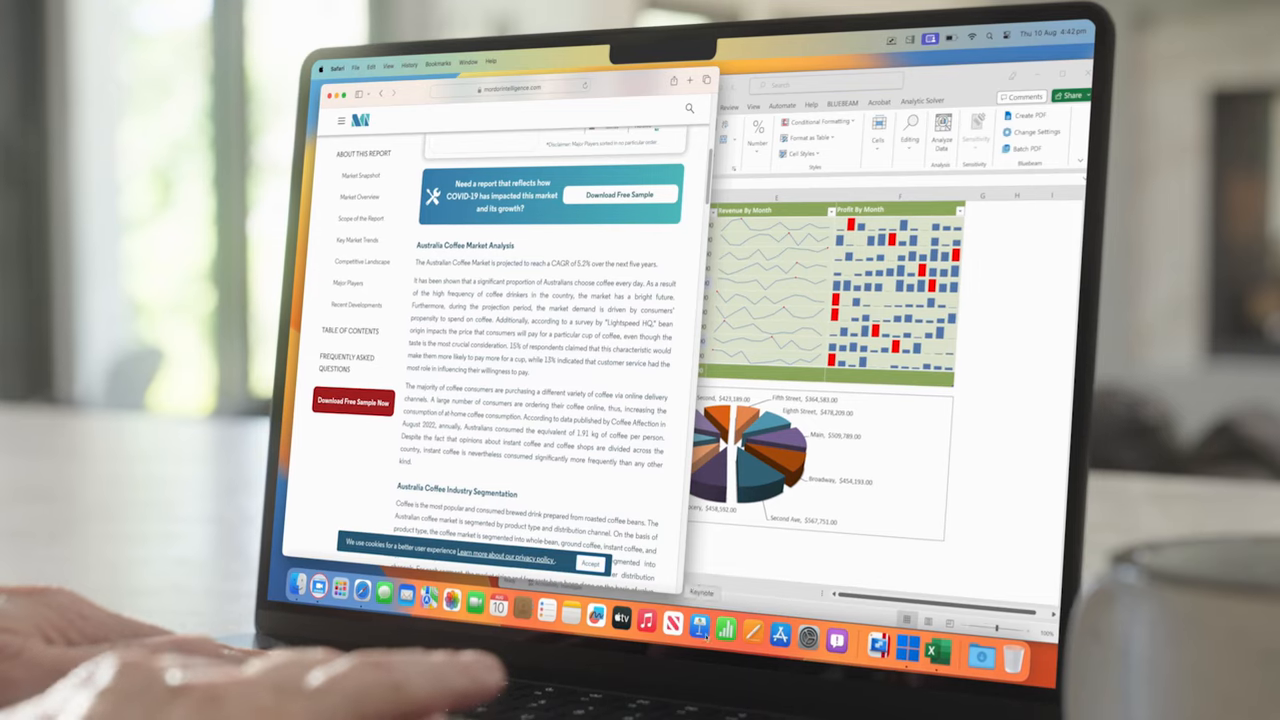
pyautogui.click(914, 668)
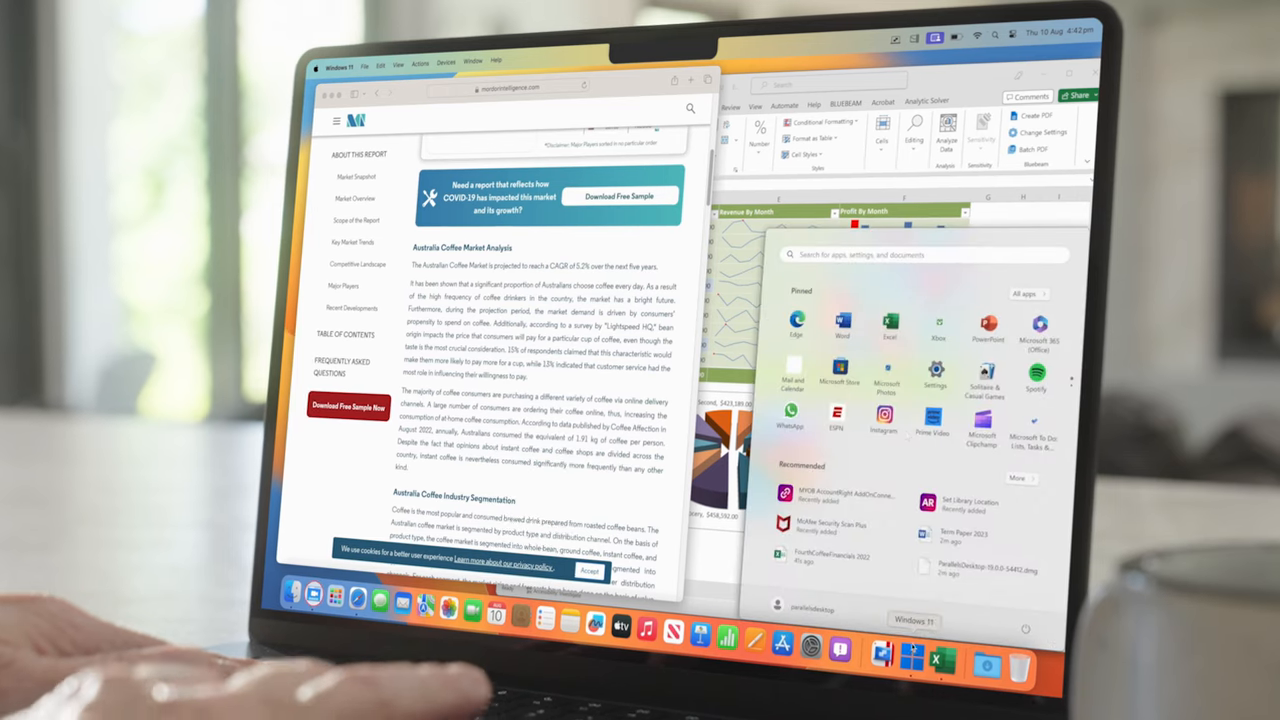
pyautogui.click(843, 325)
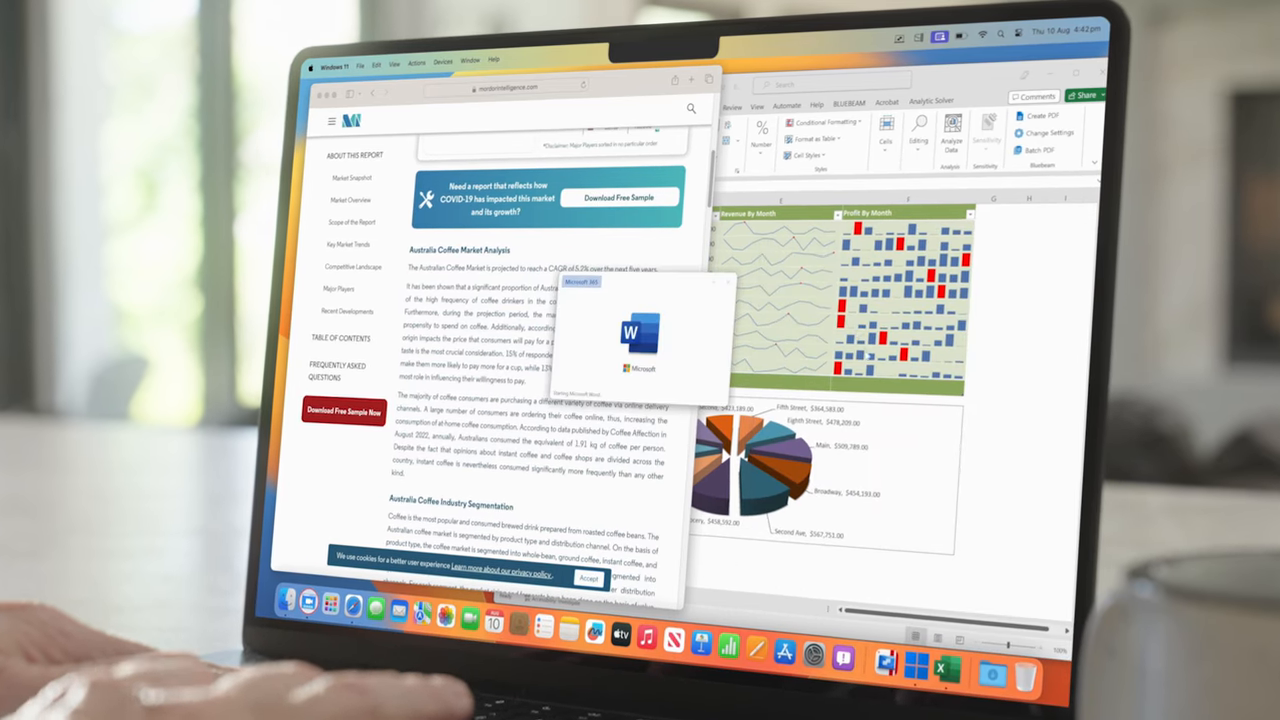